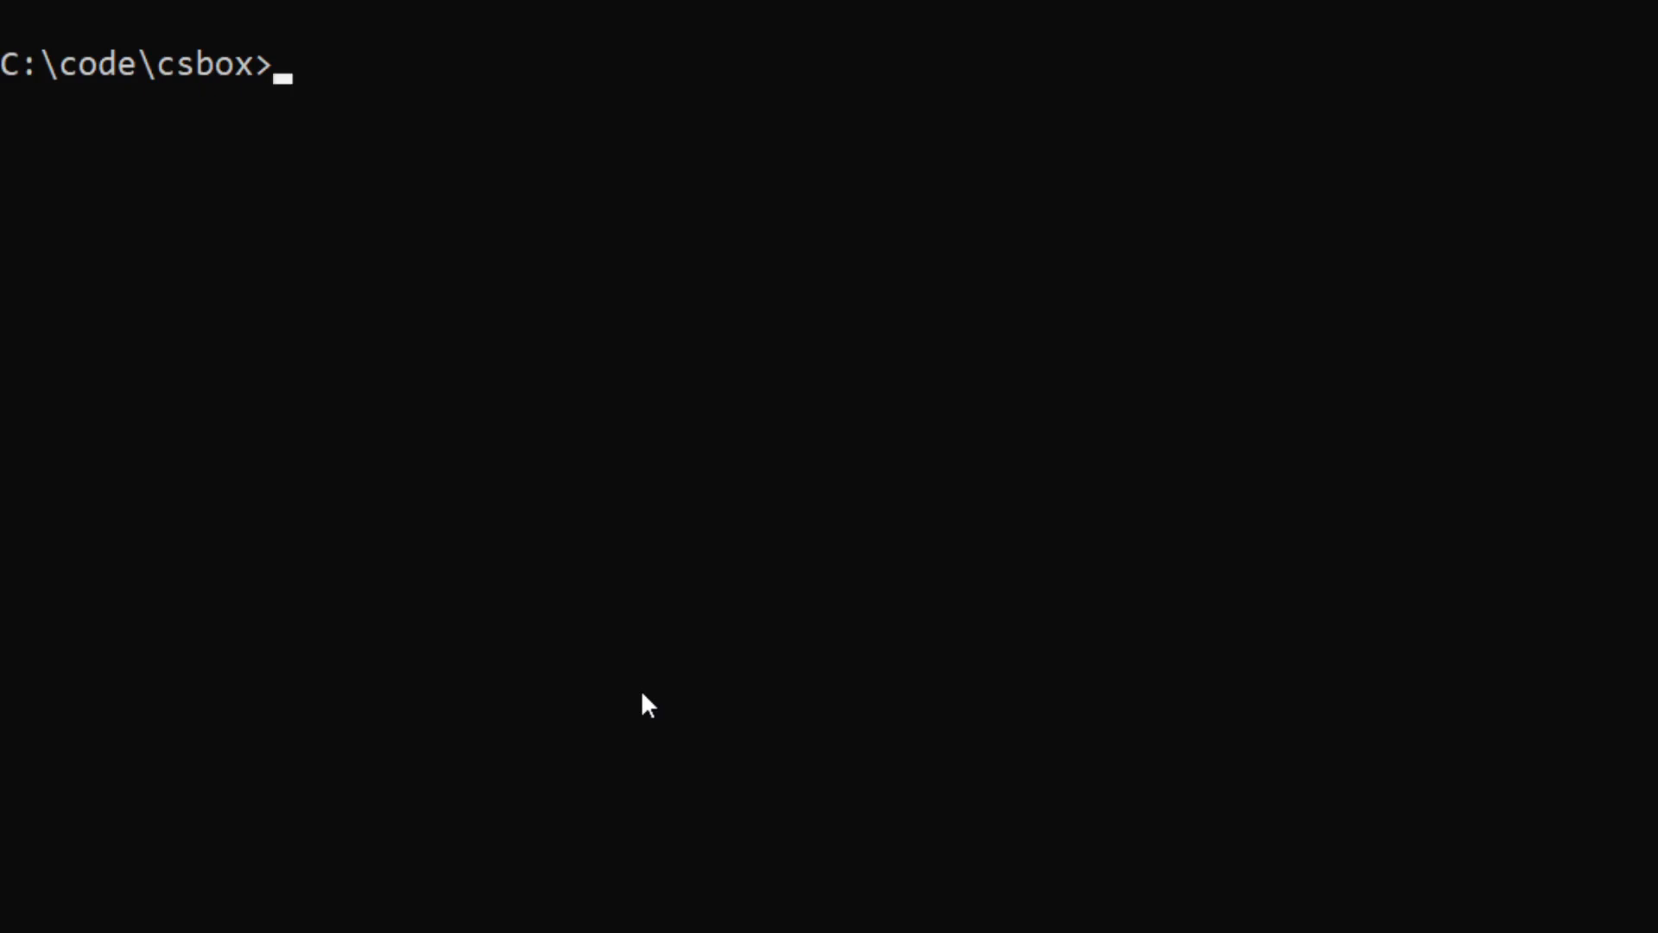
- List the C:\code\csbox folder with dir to show index.cs and index.exe
type("dir")
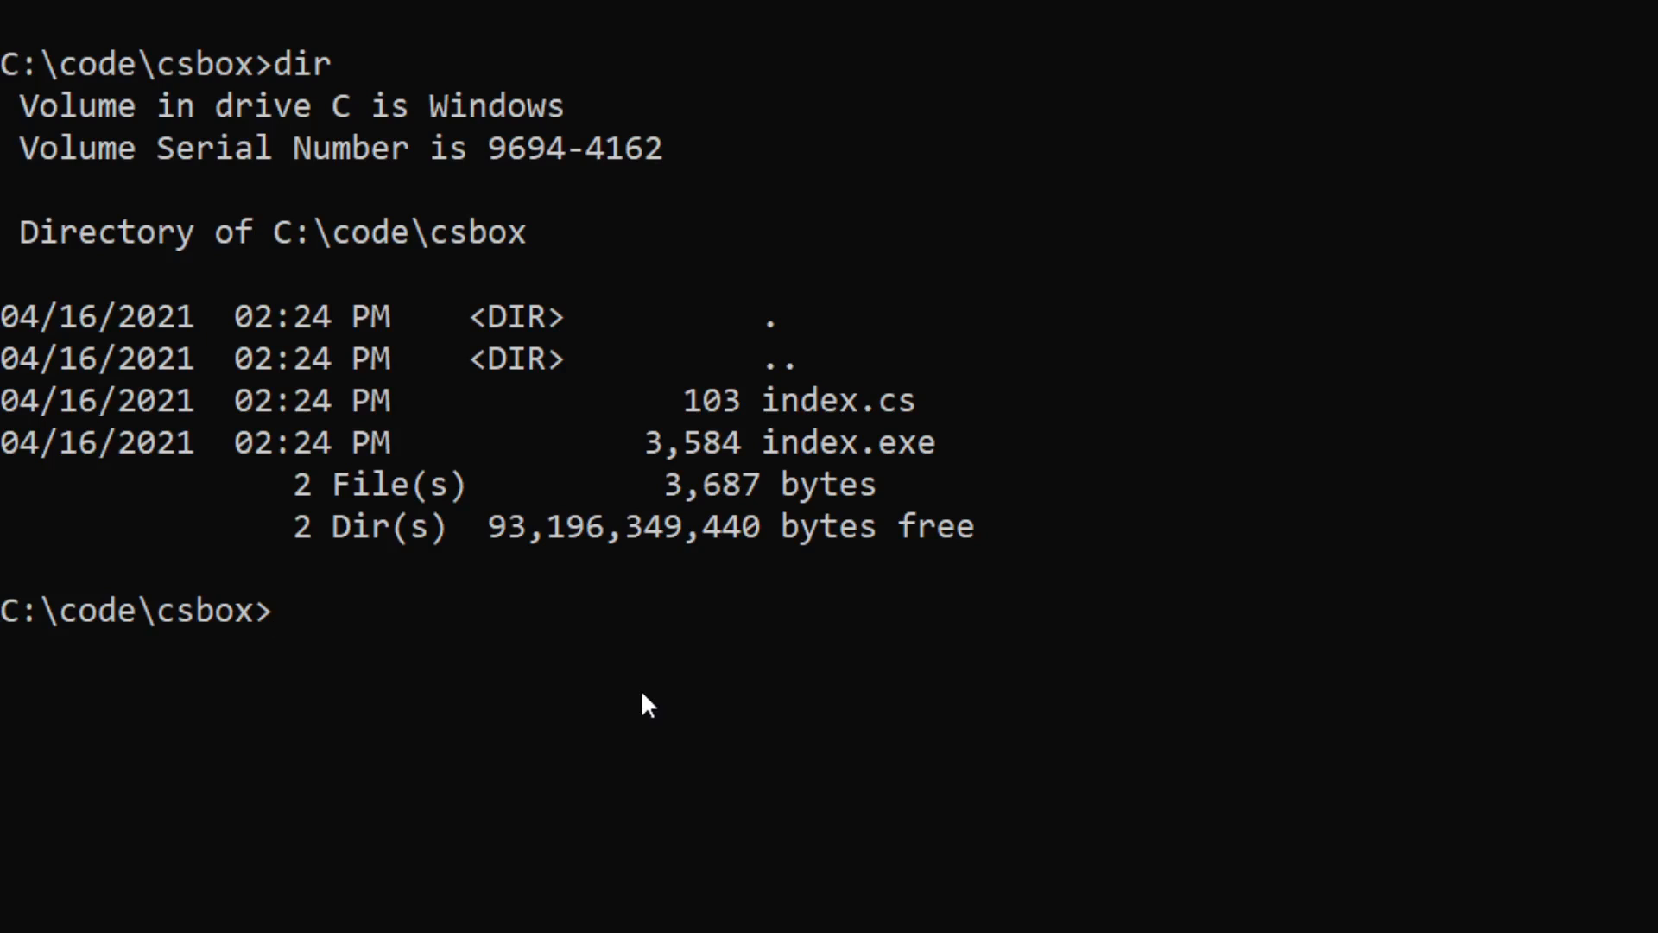
mouse_move(814, 400)
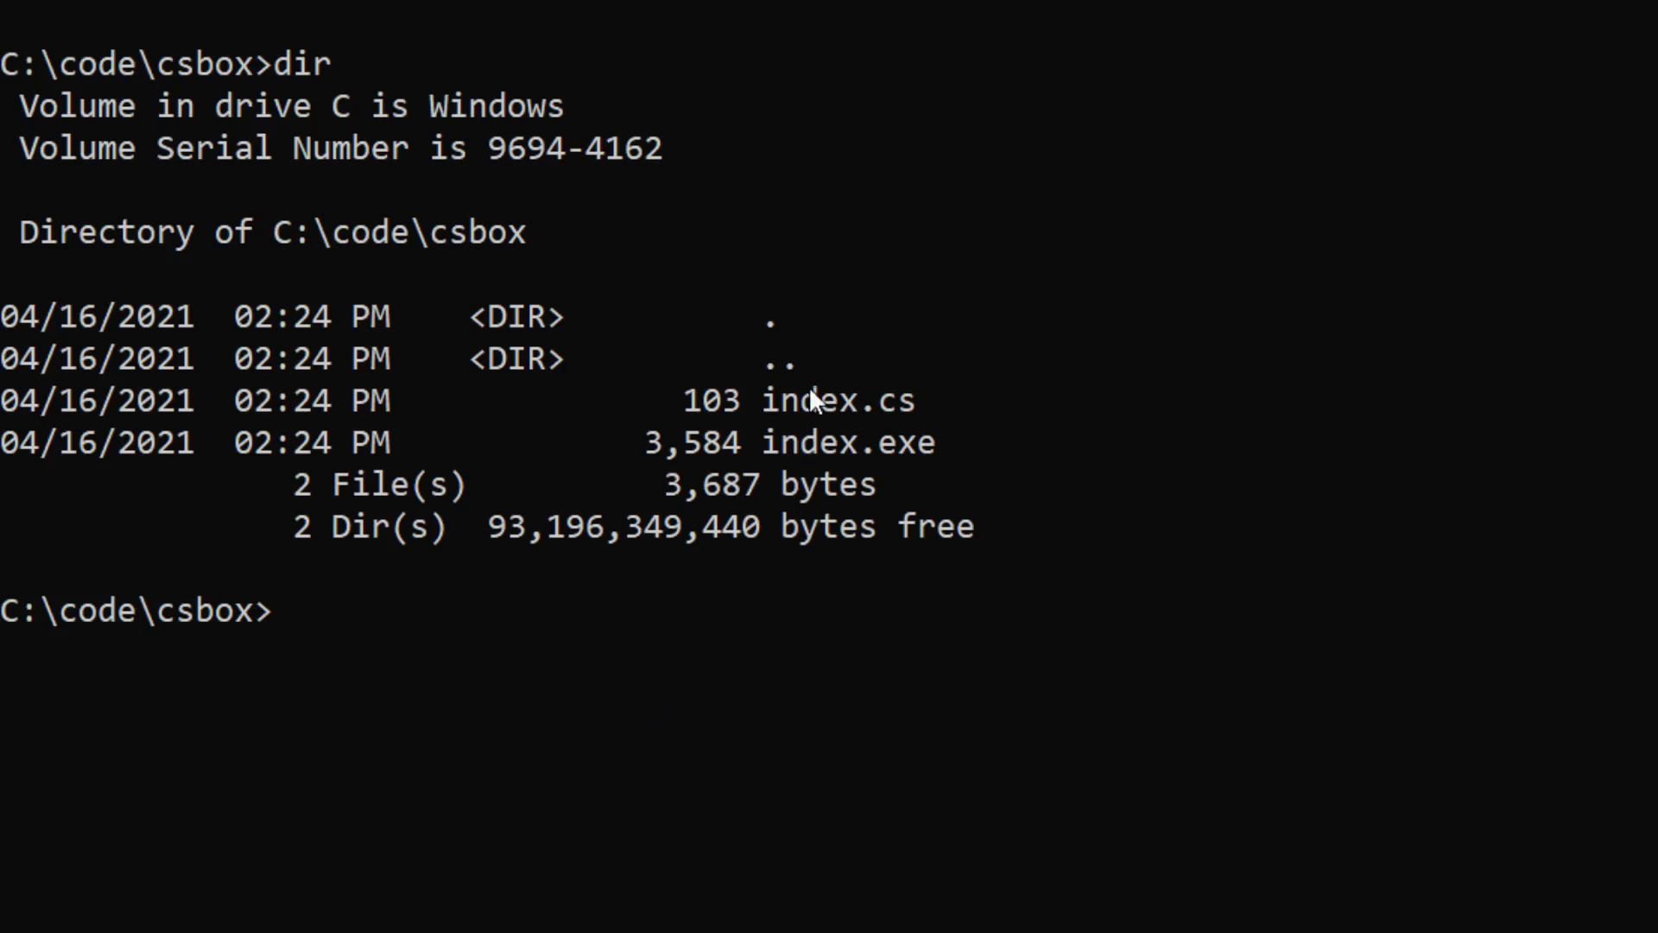
- Launch micro on index.cs from the C:\code\csbox prompt
type("m")
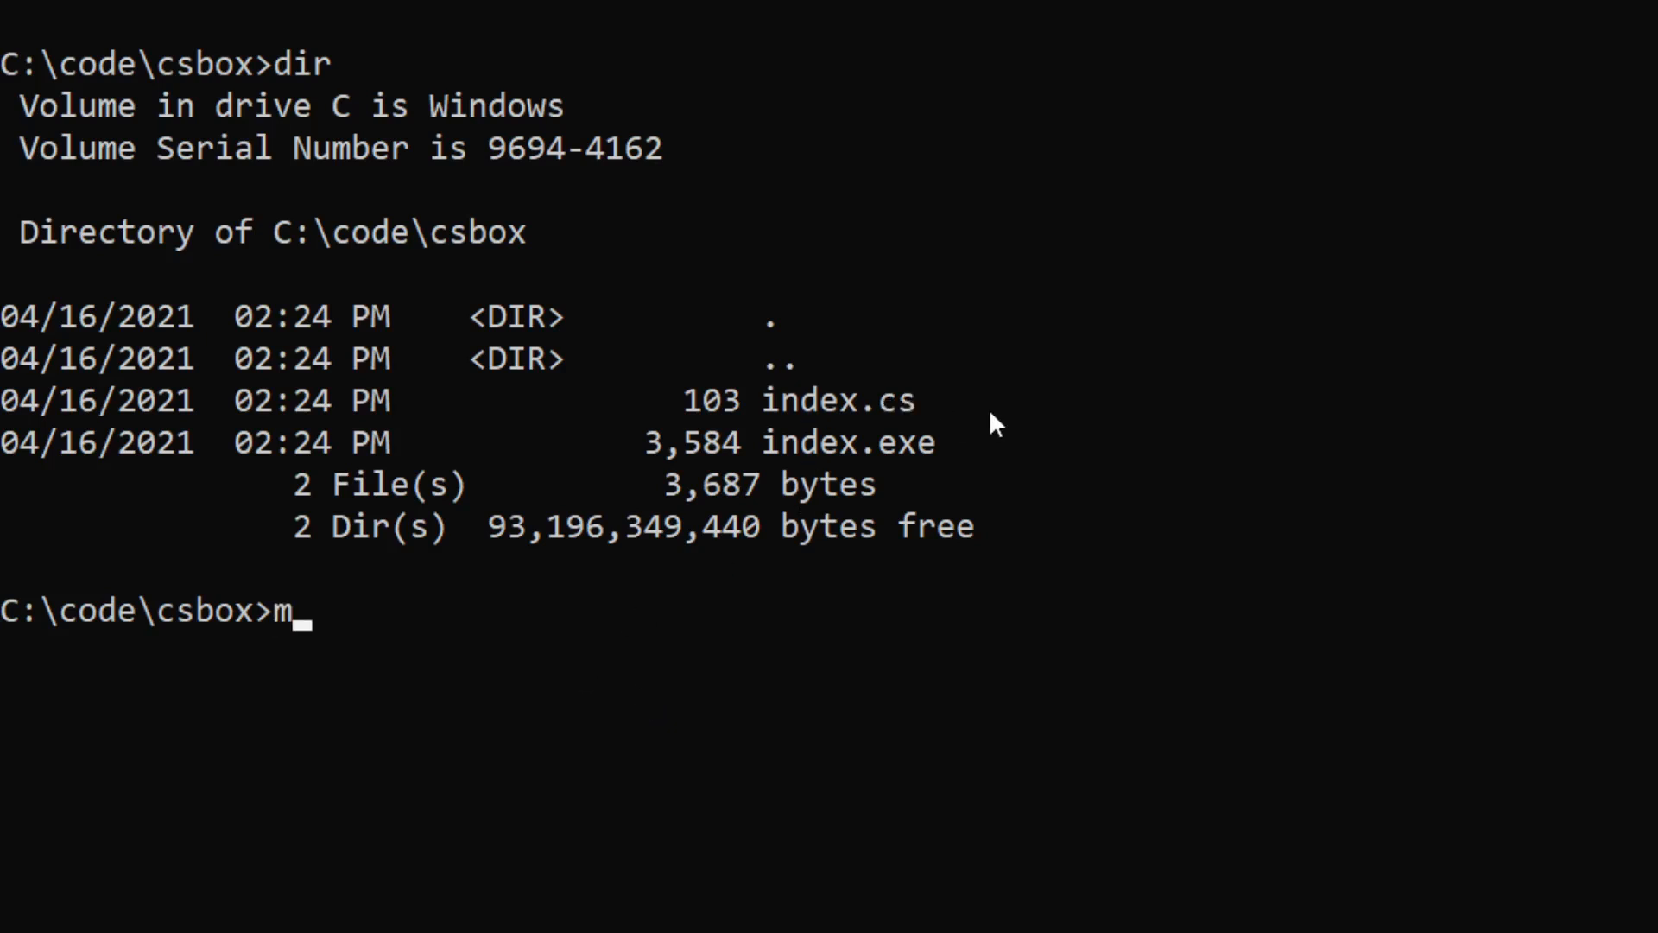
type("icro")
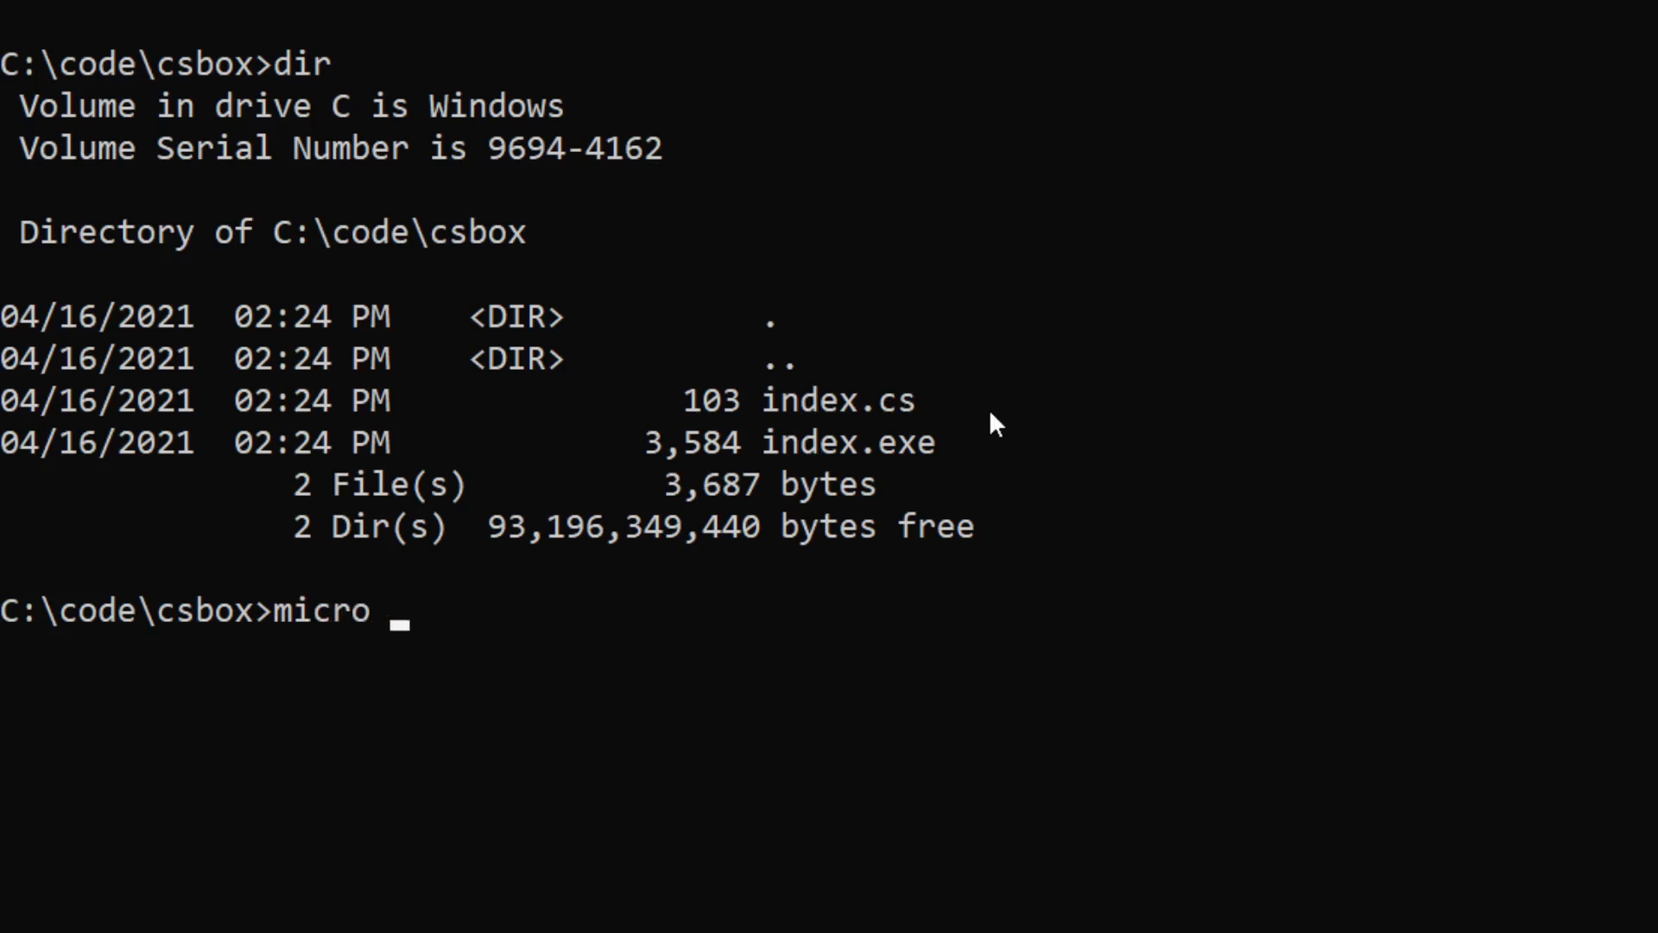
type("inde")
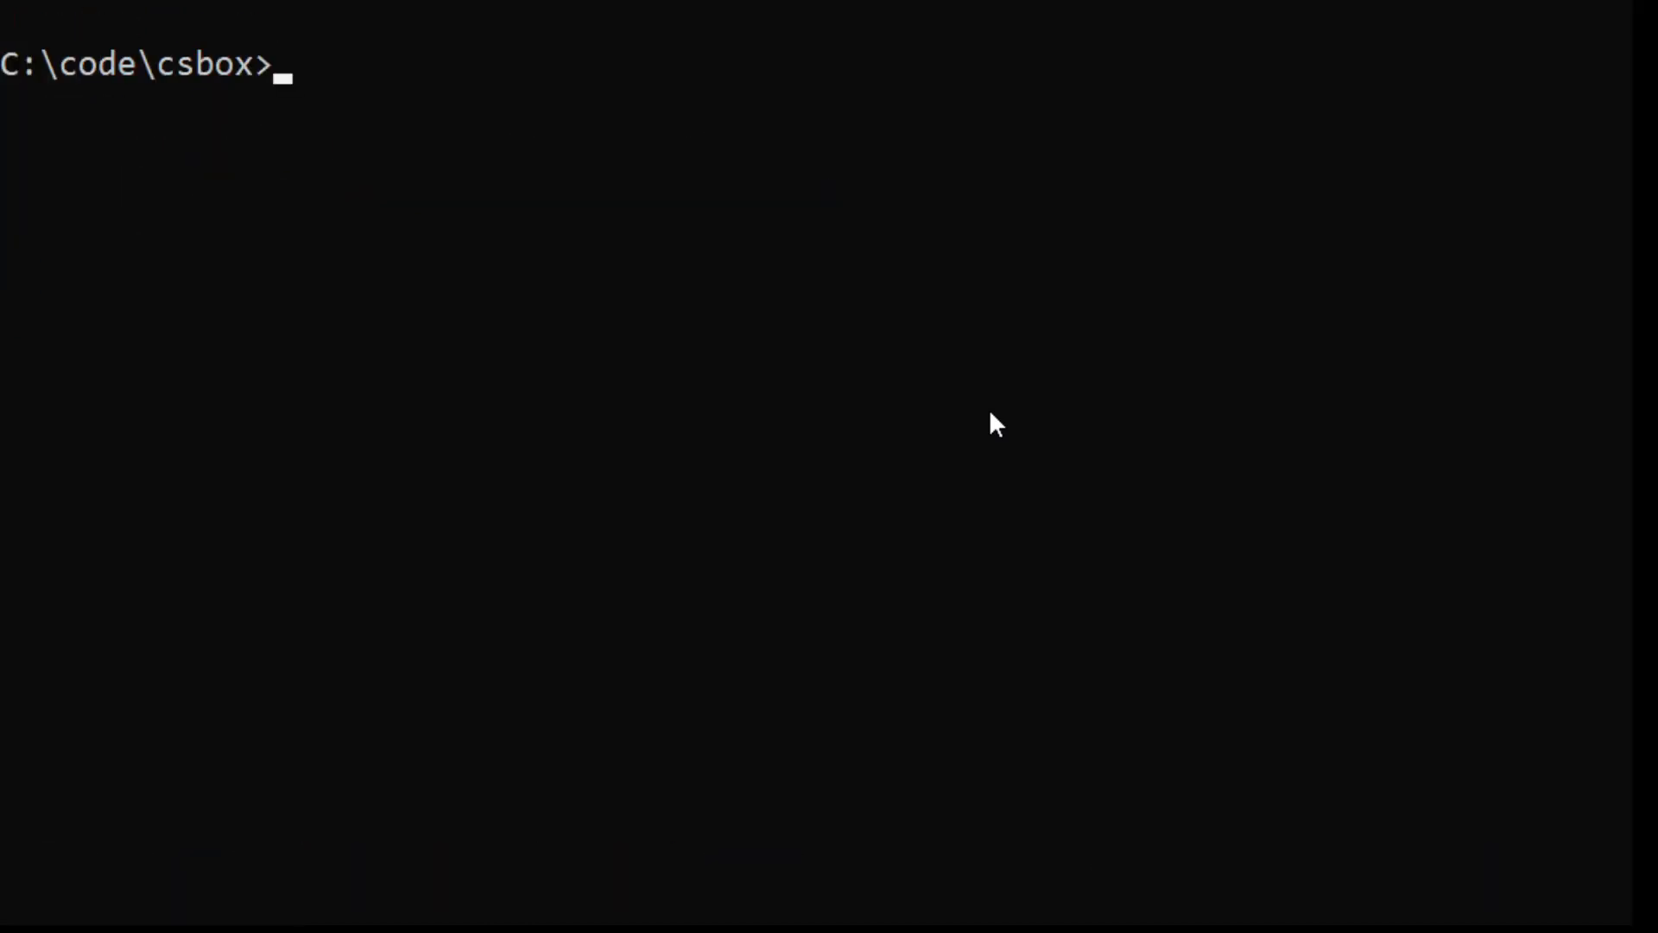
type("c")
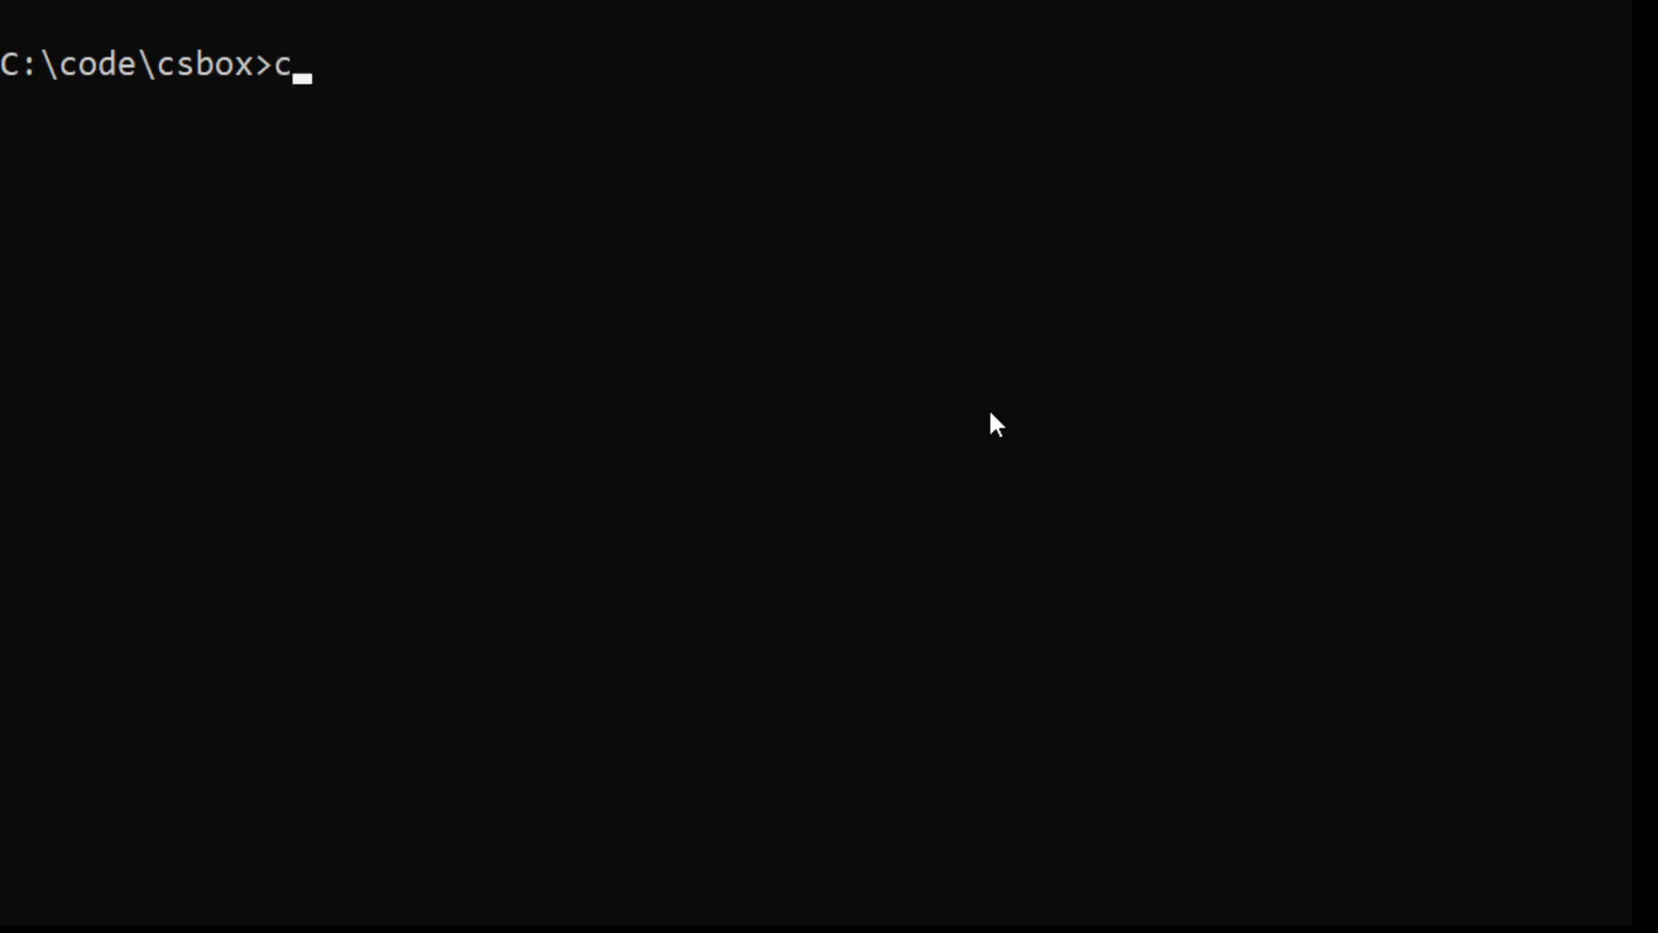
type("sc ind")
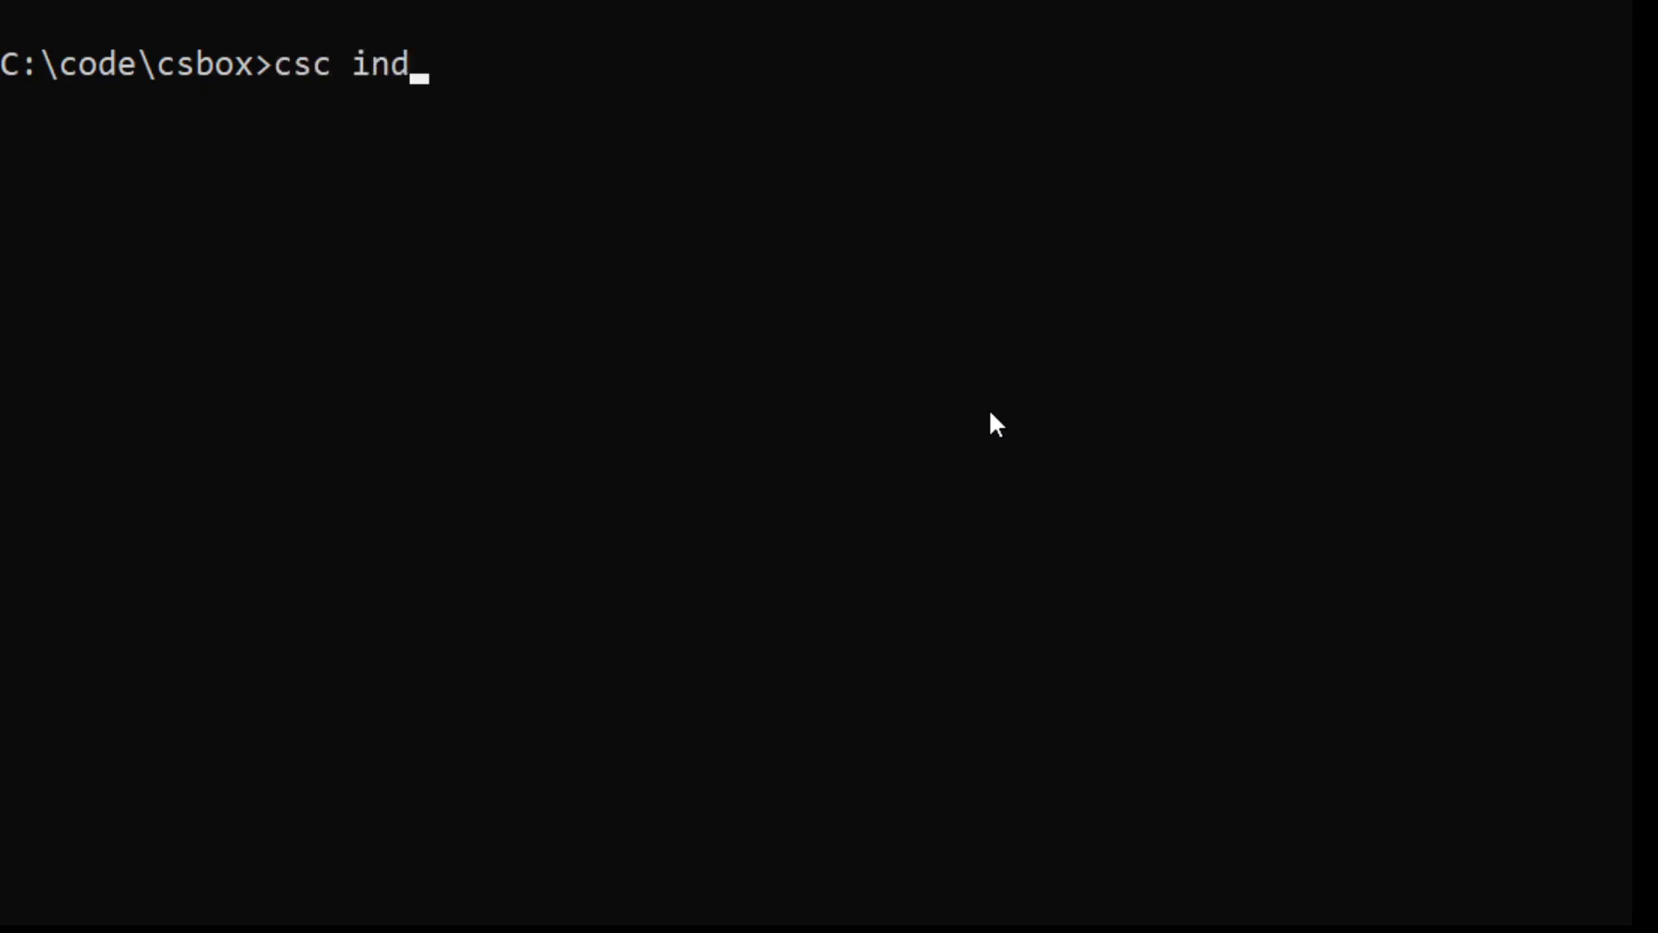
type("ex.cs")
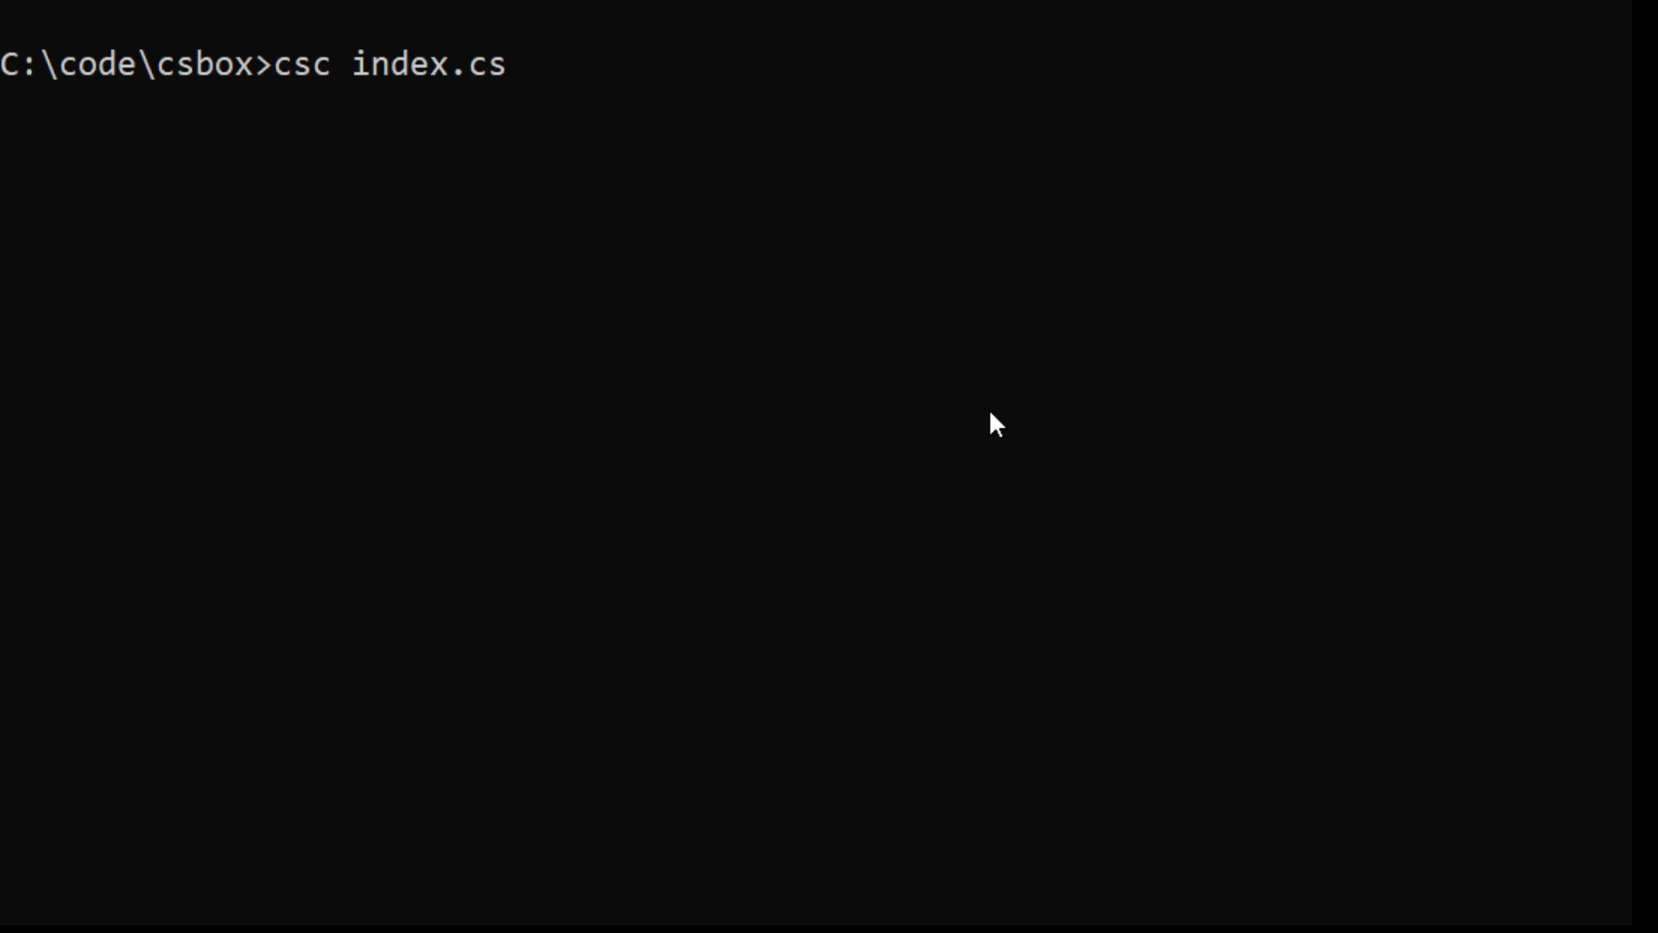
key("Backspace")
type("d")
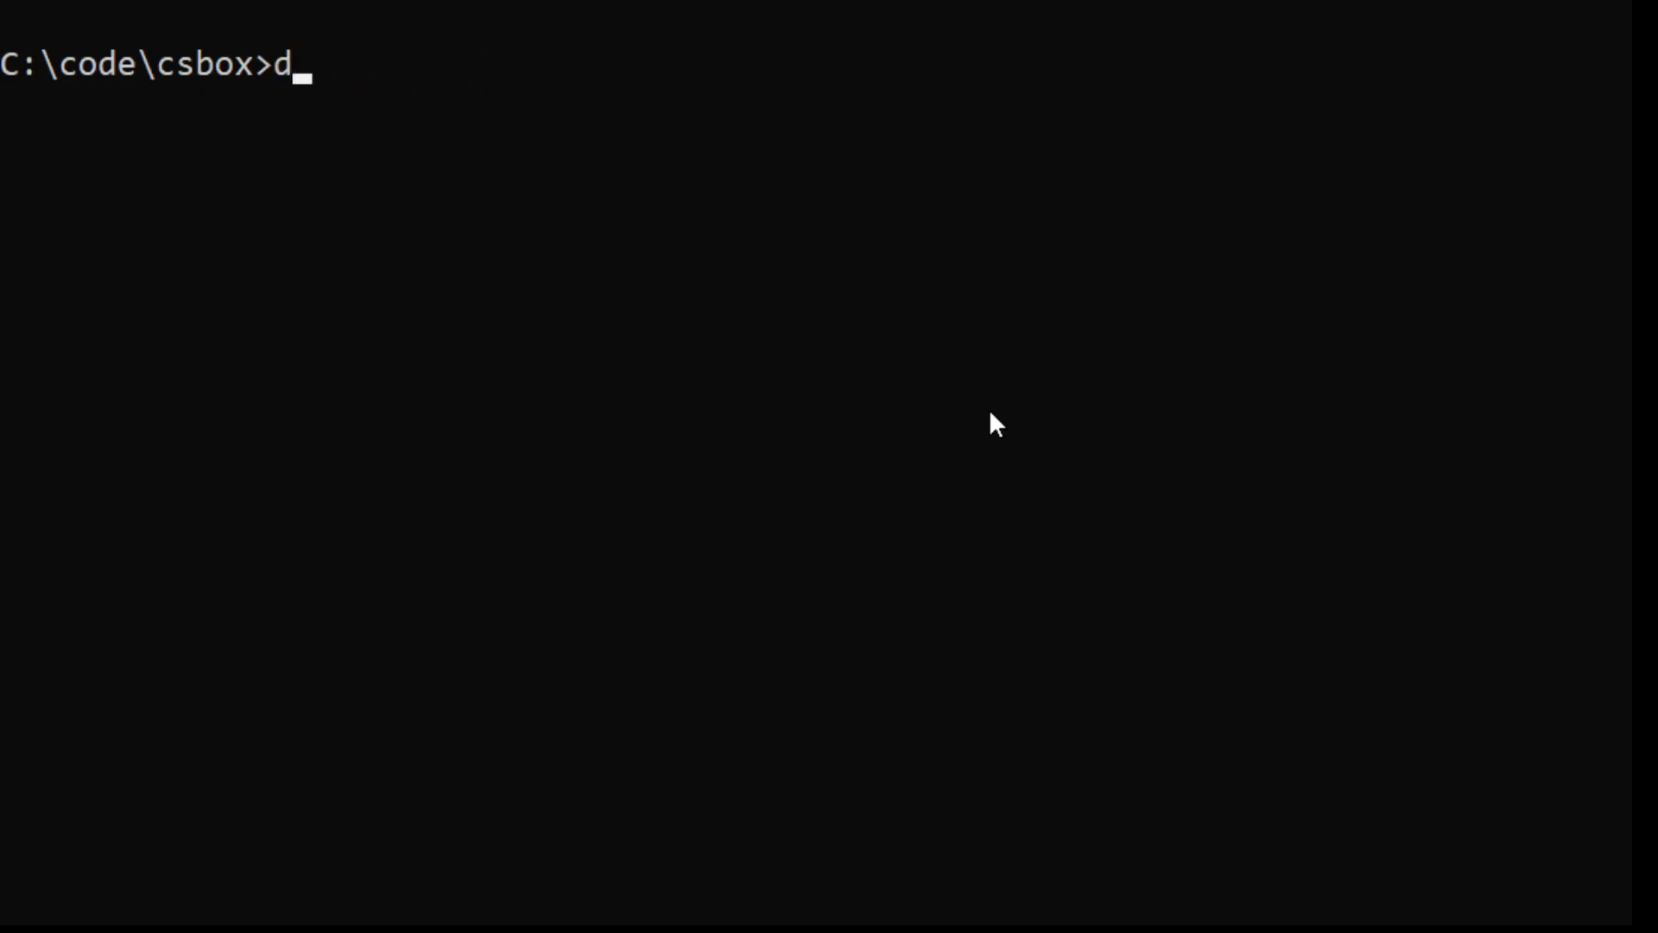
- List csbox again with dir, then stage the unrun 'csc index.cs' compile command
type("ir")
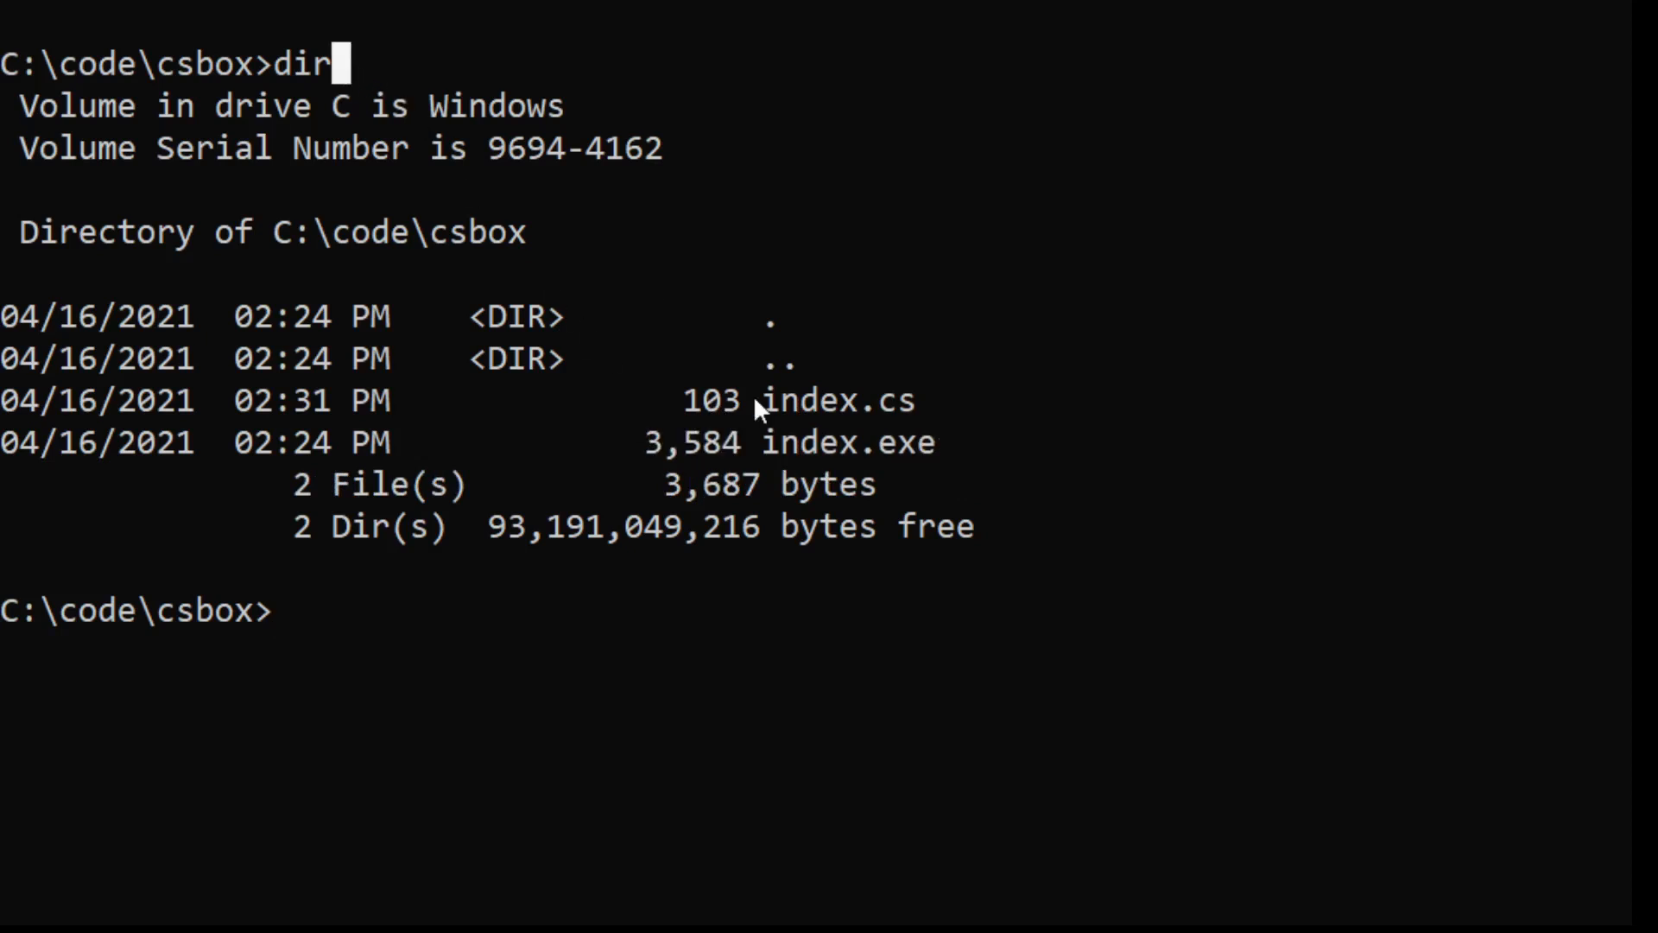
type("dir")
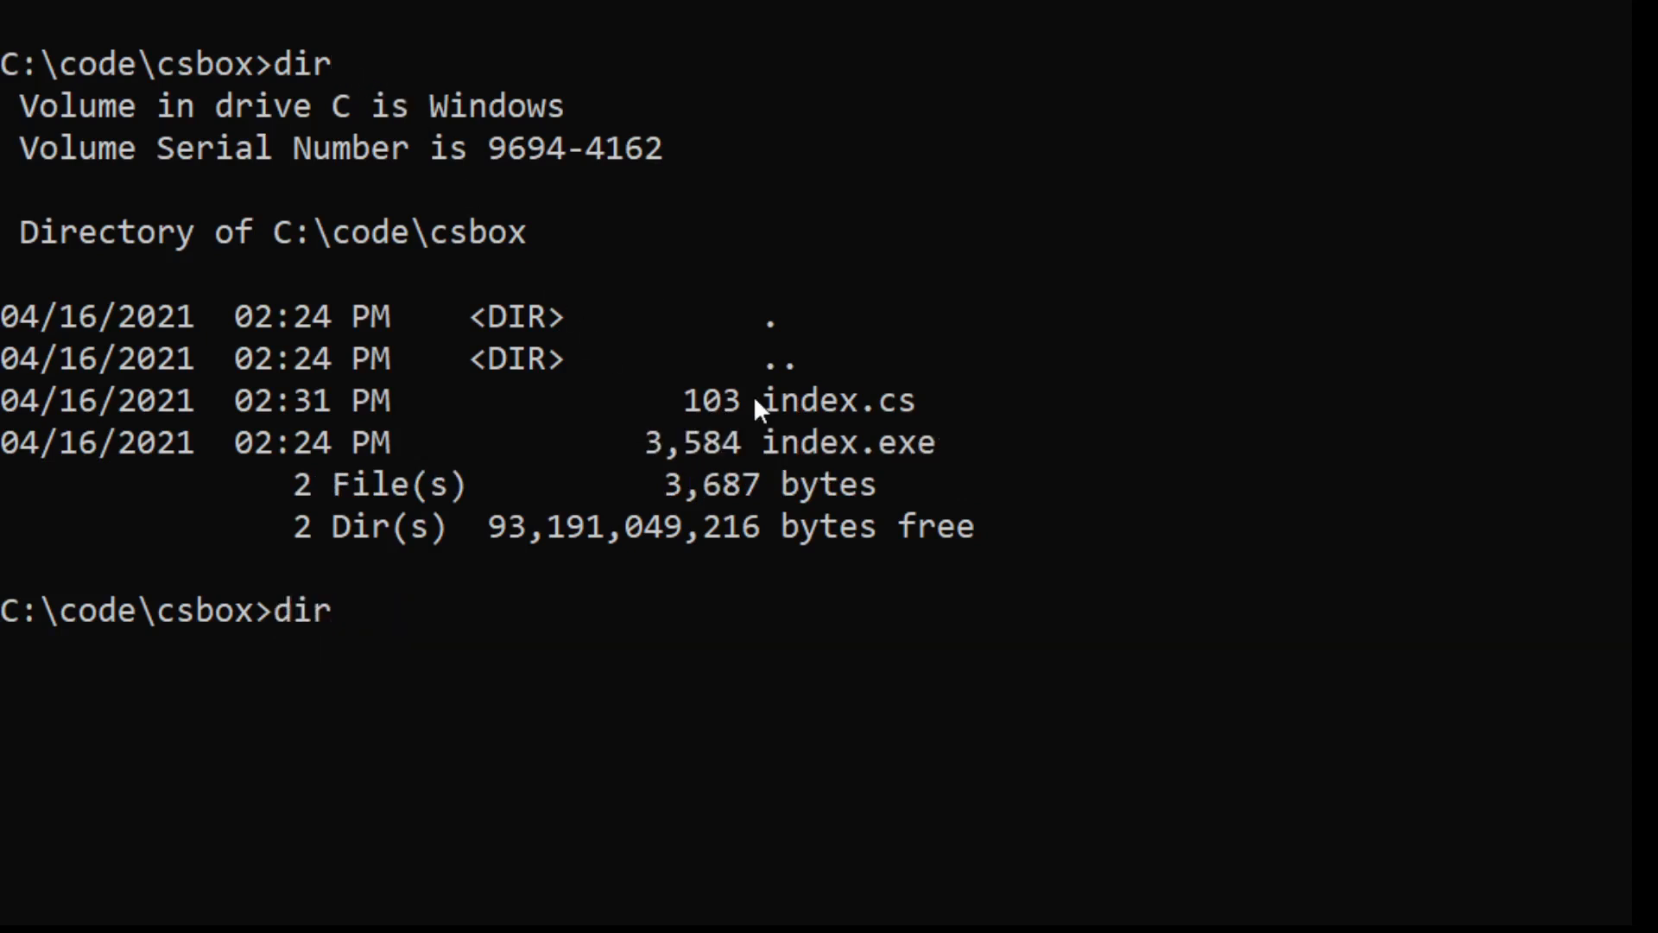
type("csc index.cs")
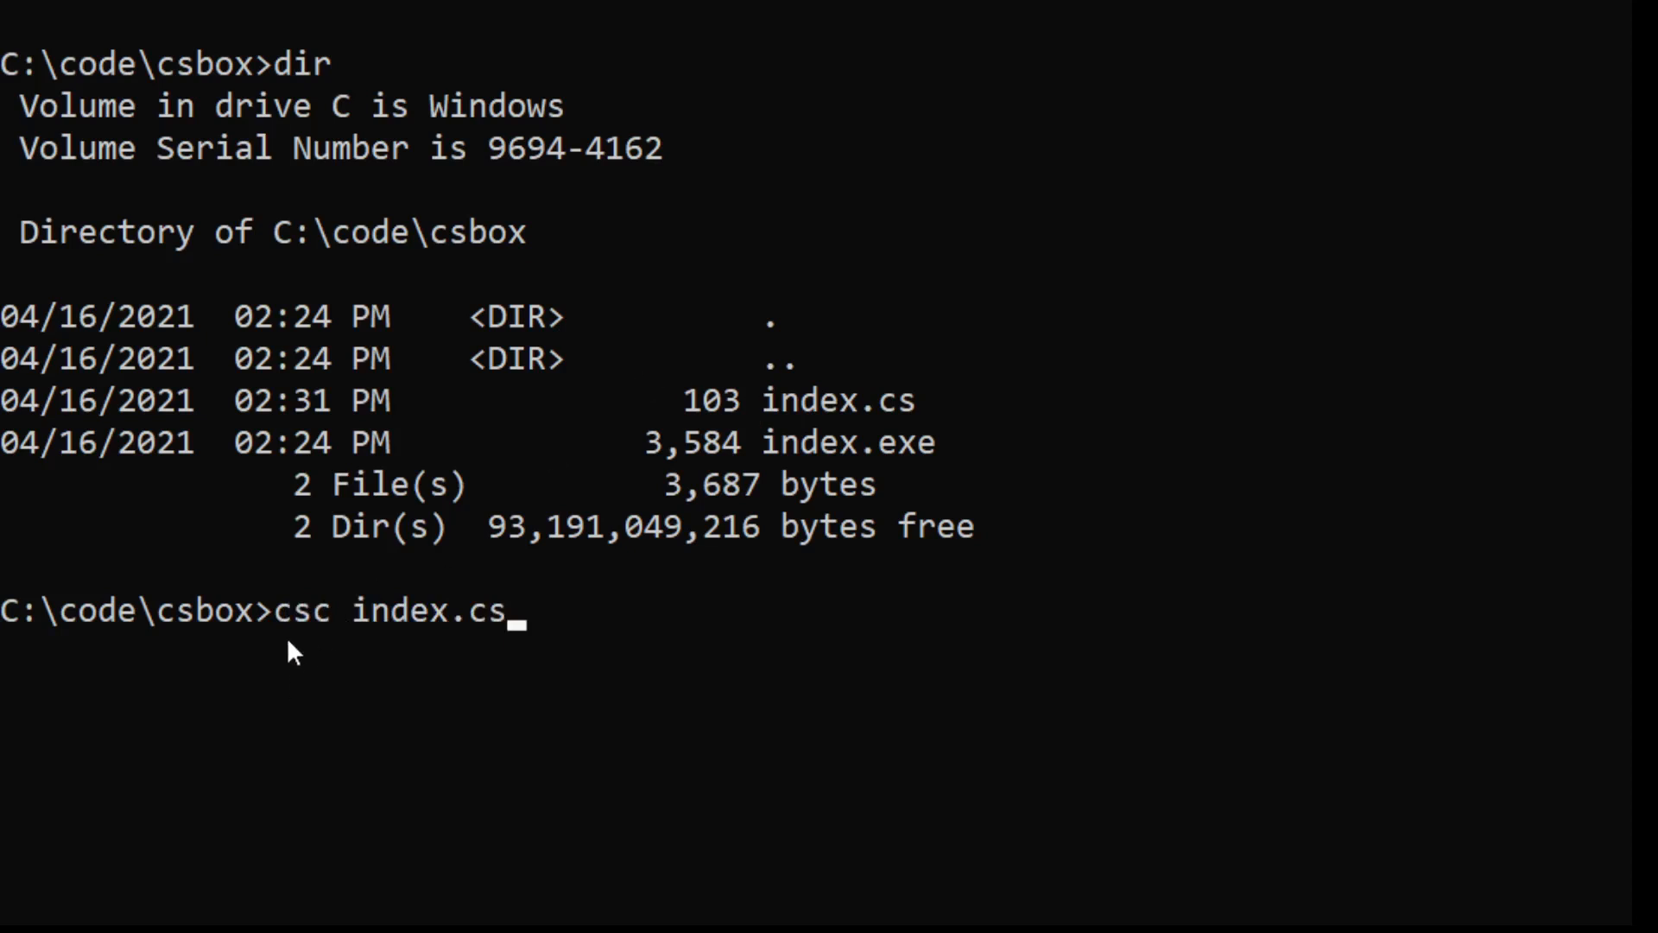
left_click_drag(273, 609, 518, 608)
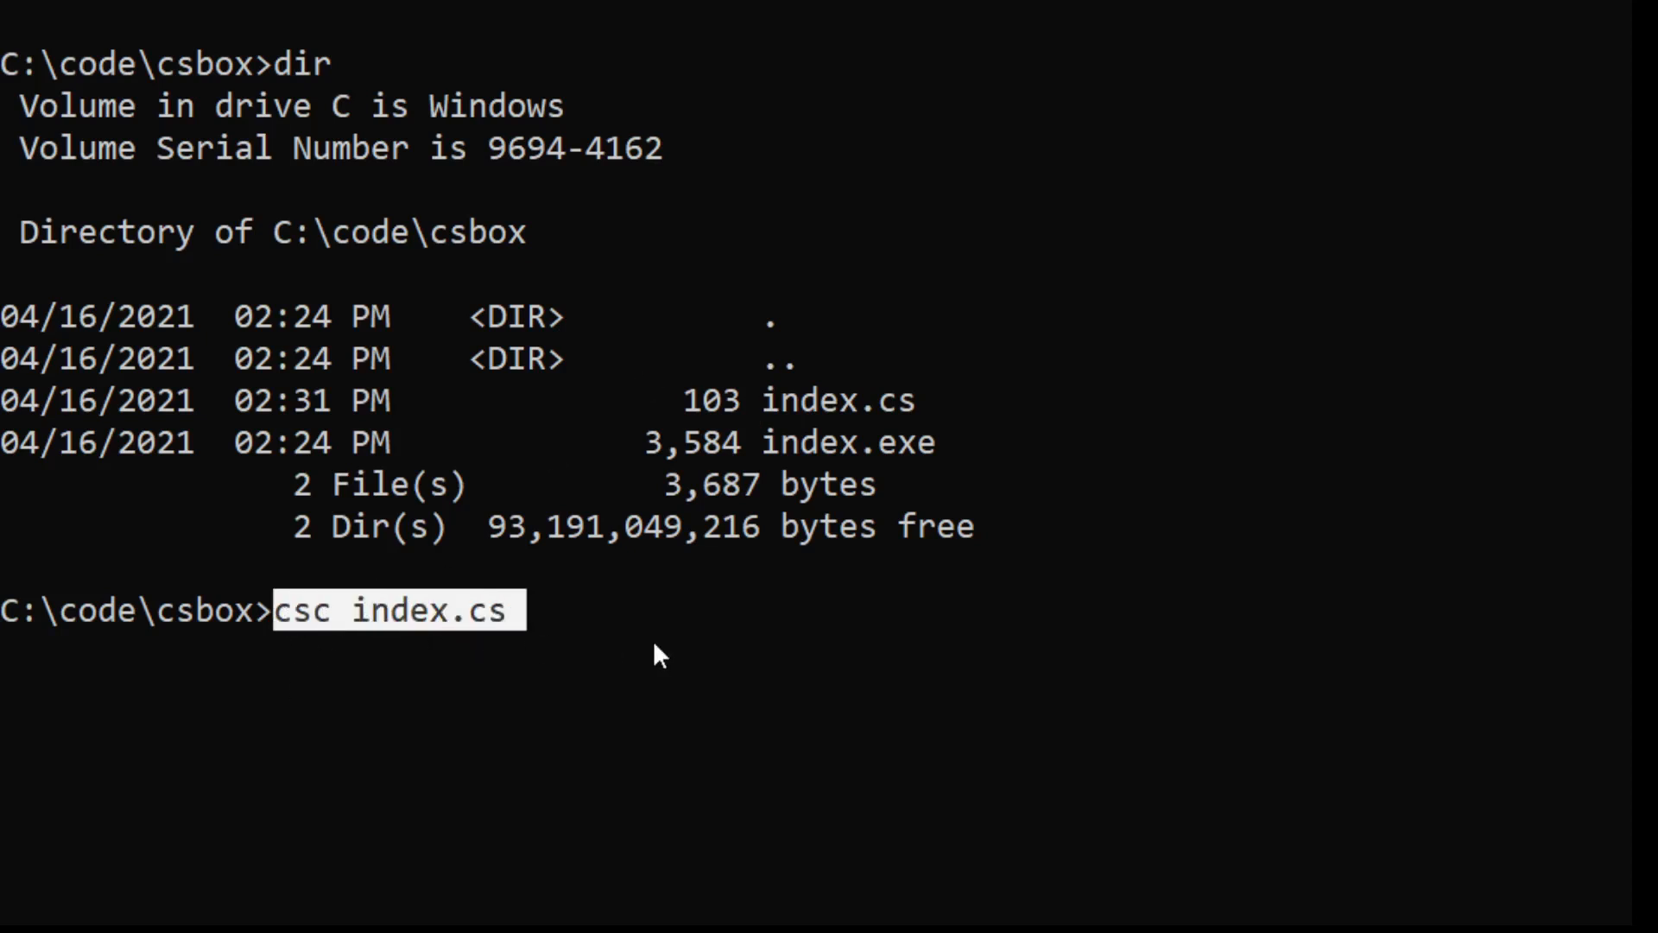
left_click(655, 650)
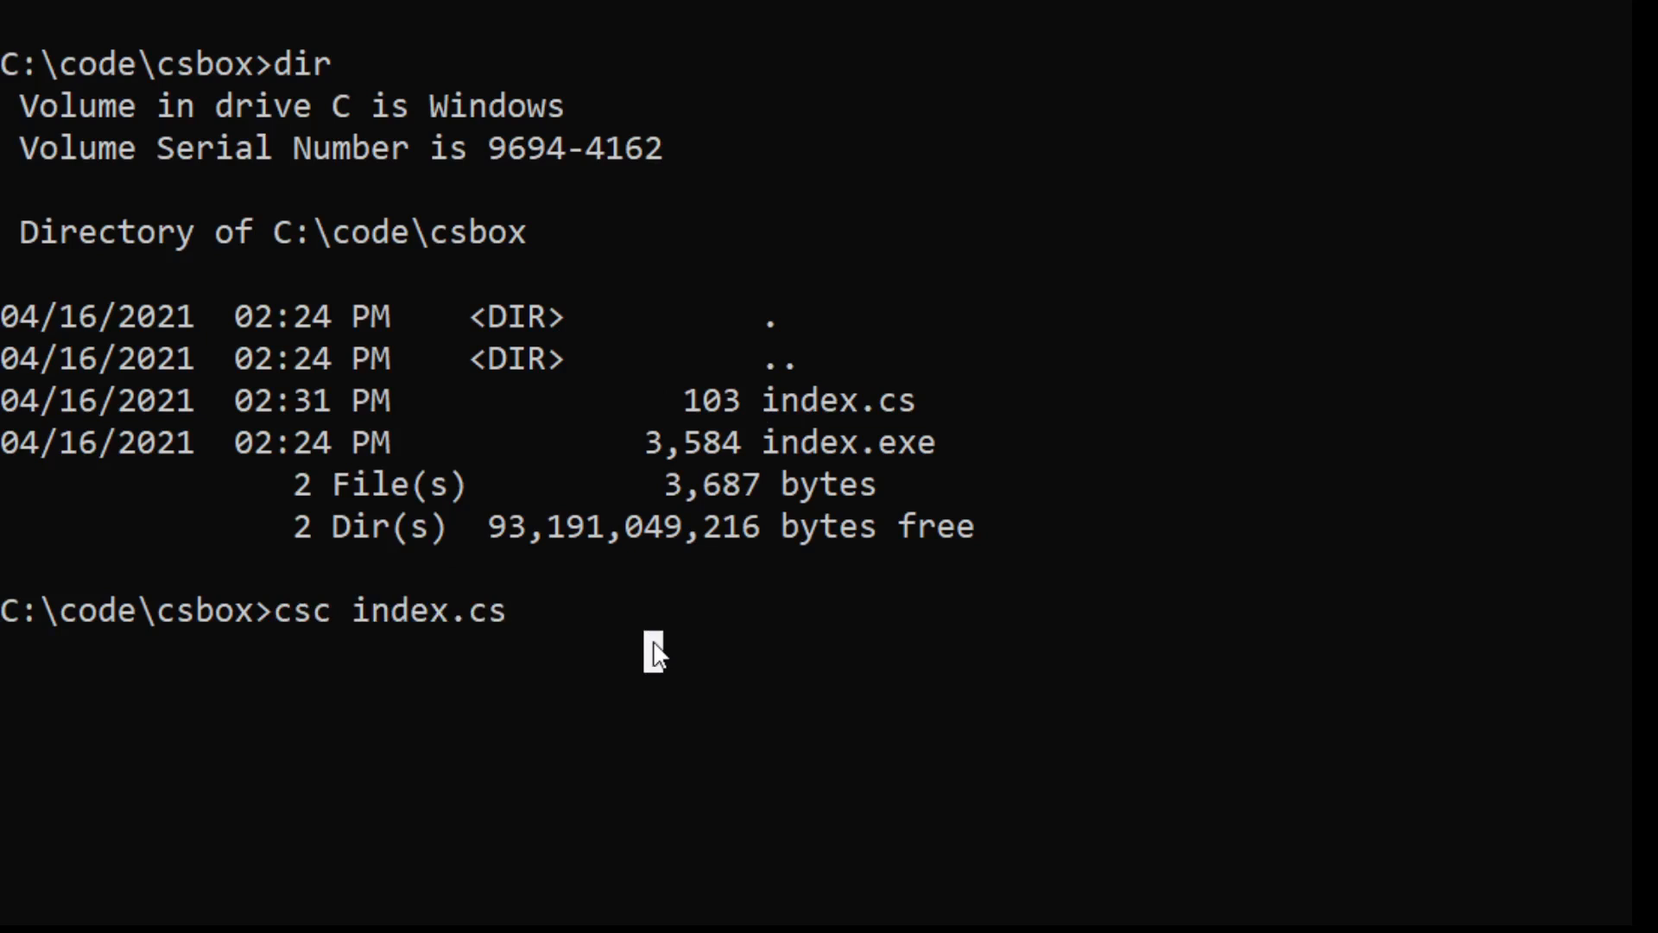
key("Backspace")
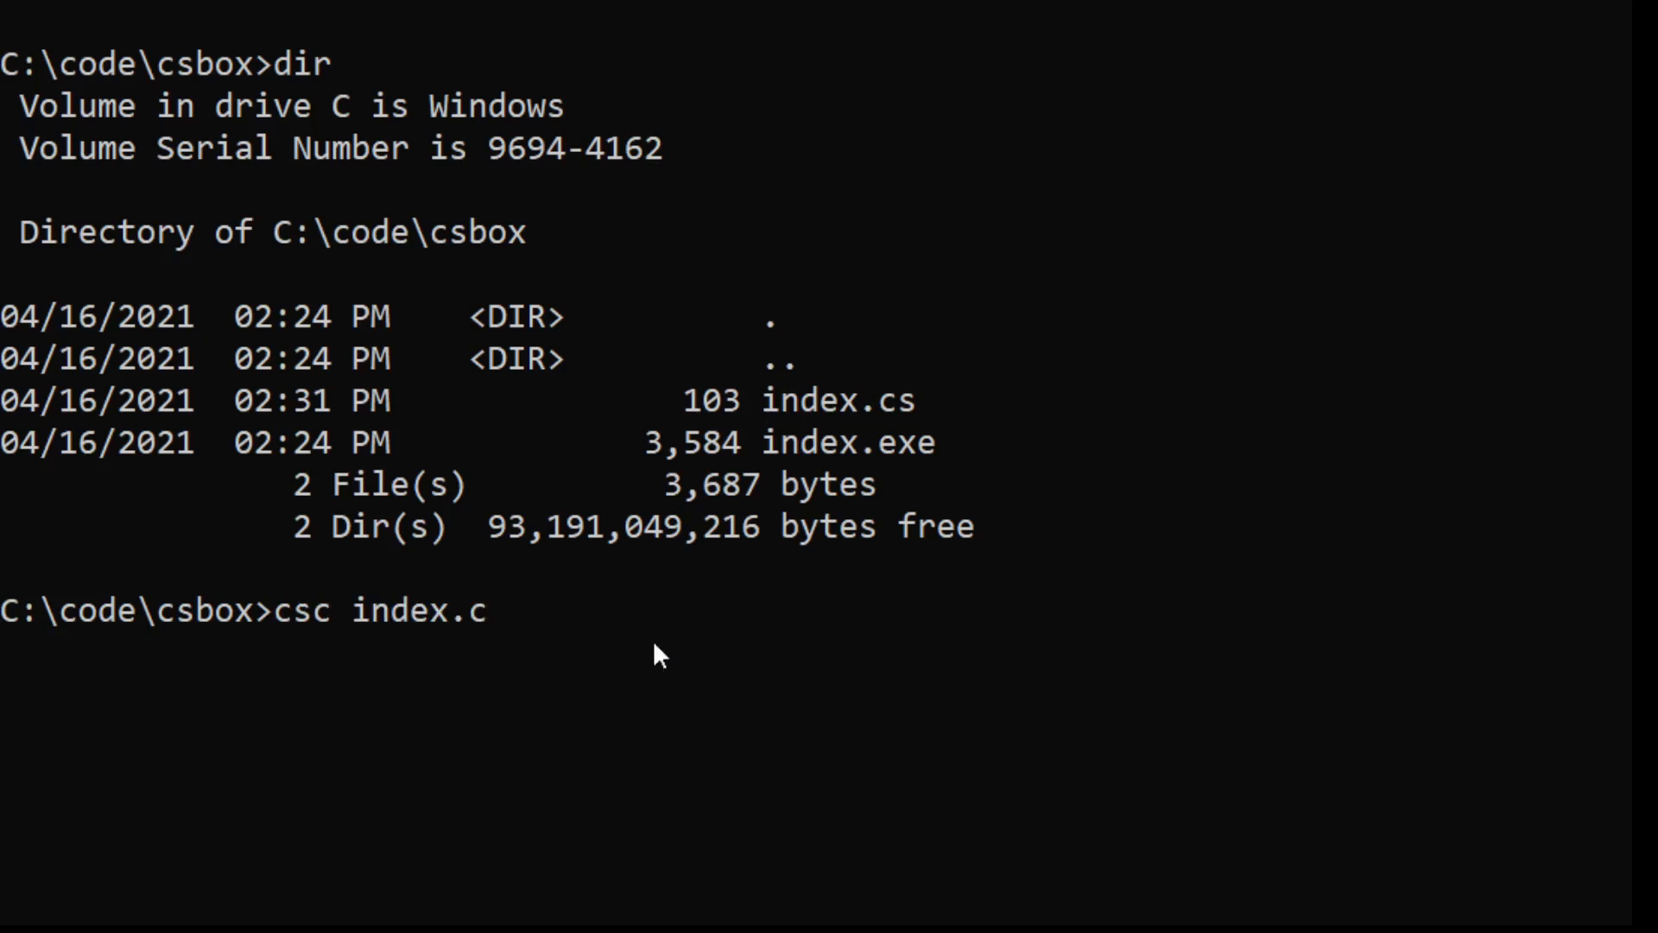